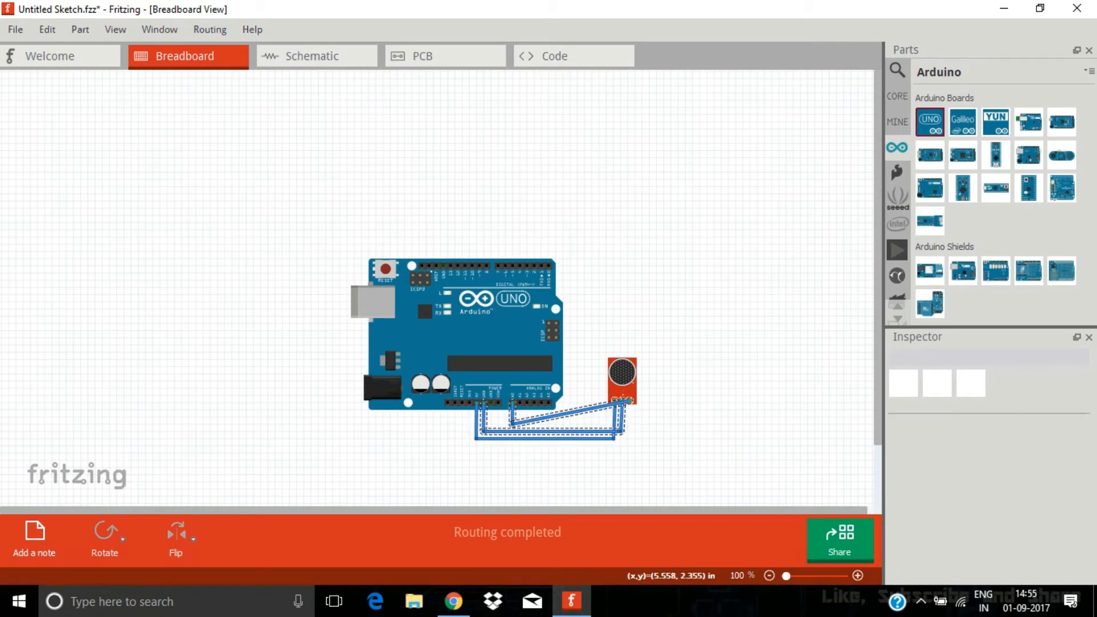
Select the sound variable name and other words in the sketch code.
left_click(574, 420)
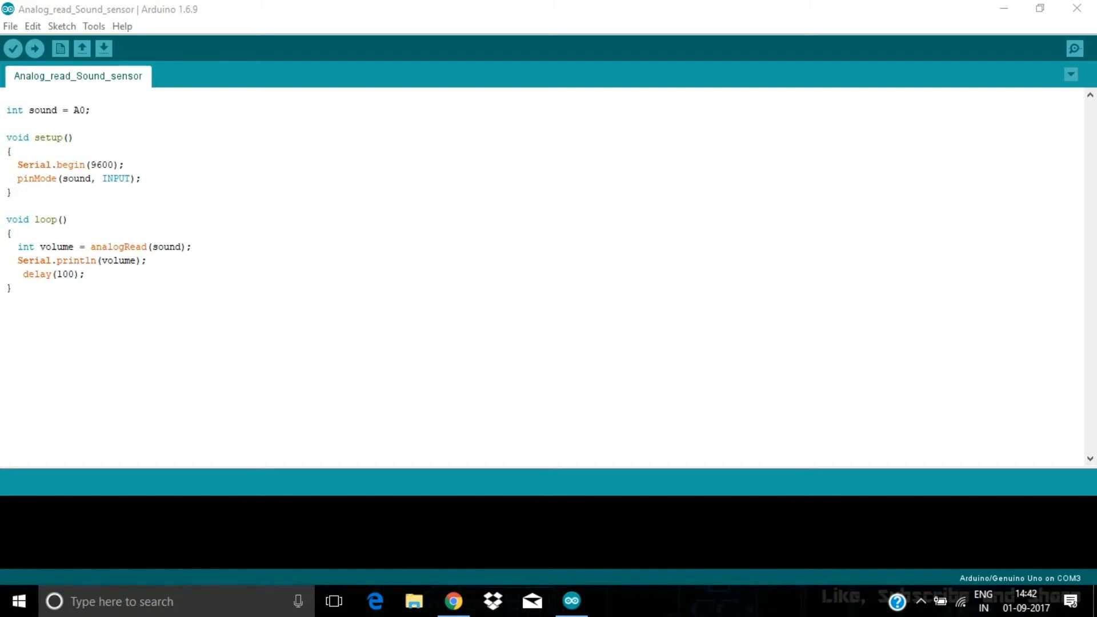
left_click(33, 110)
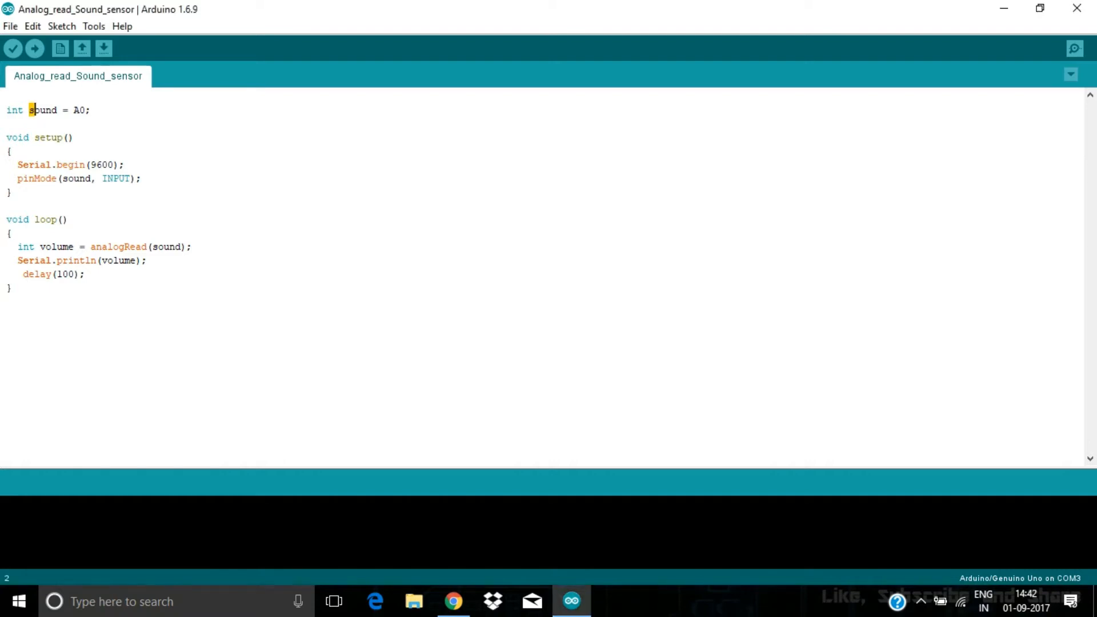
double_click(43, 110)
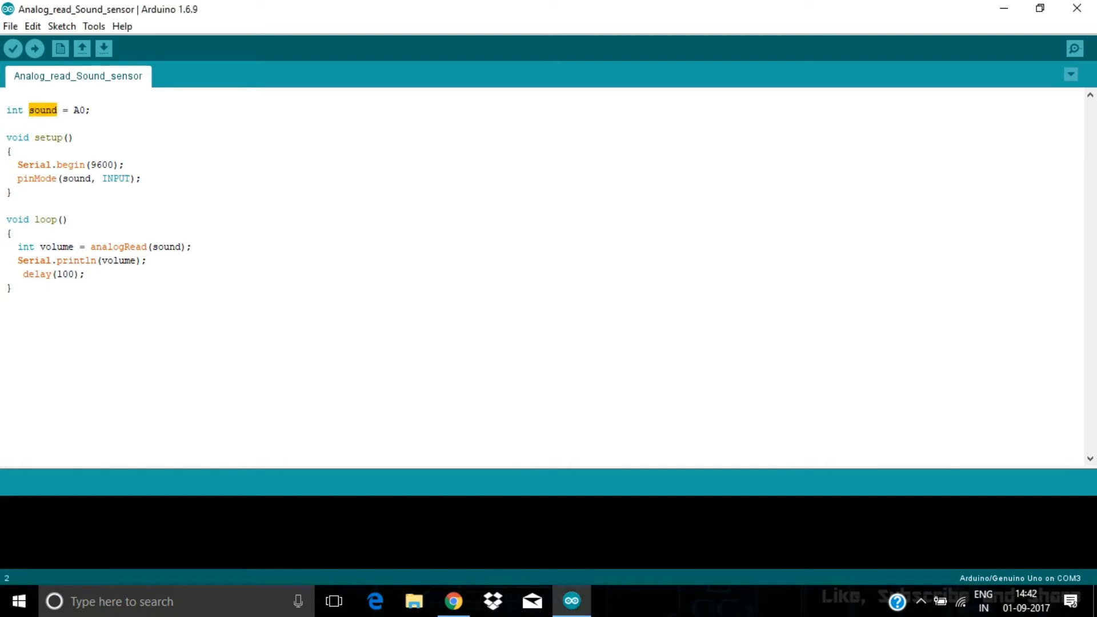
double_click(57, 247)
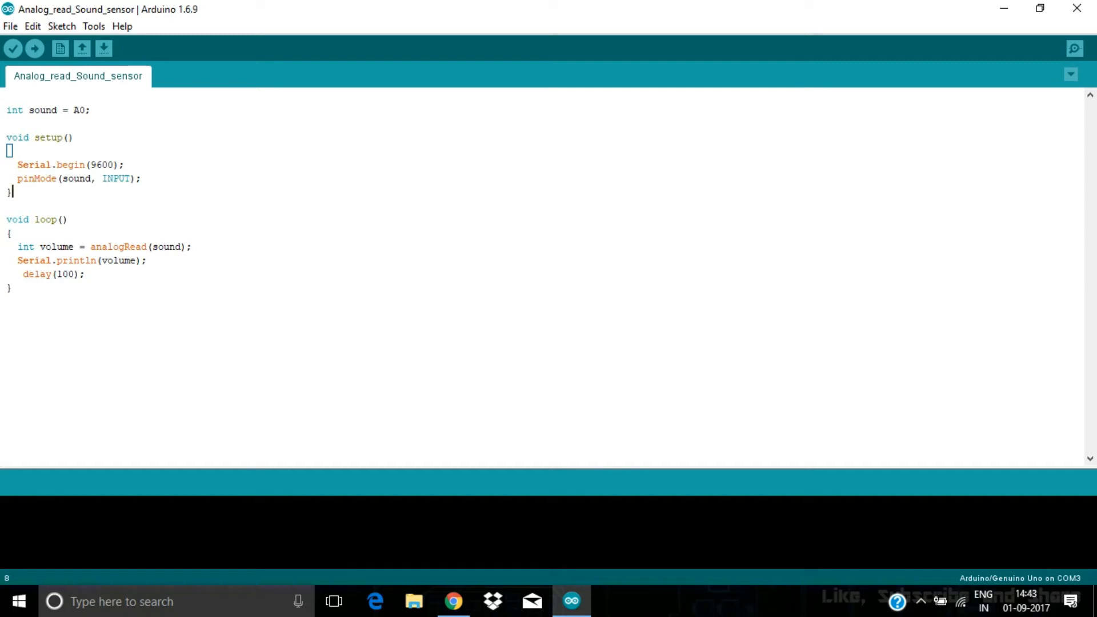
double_click(117, 261)
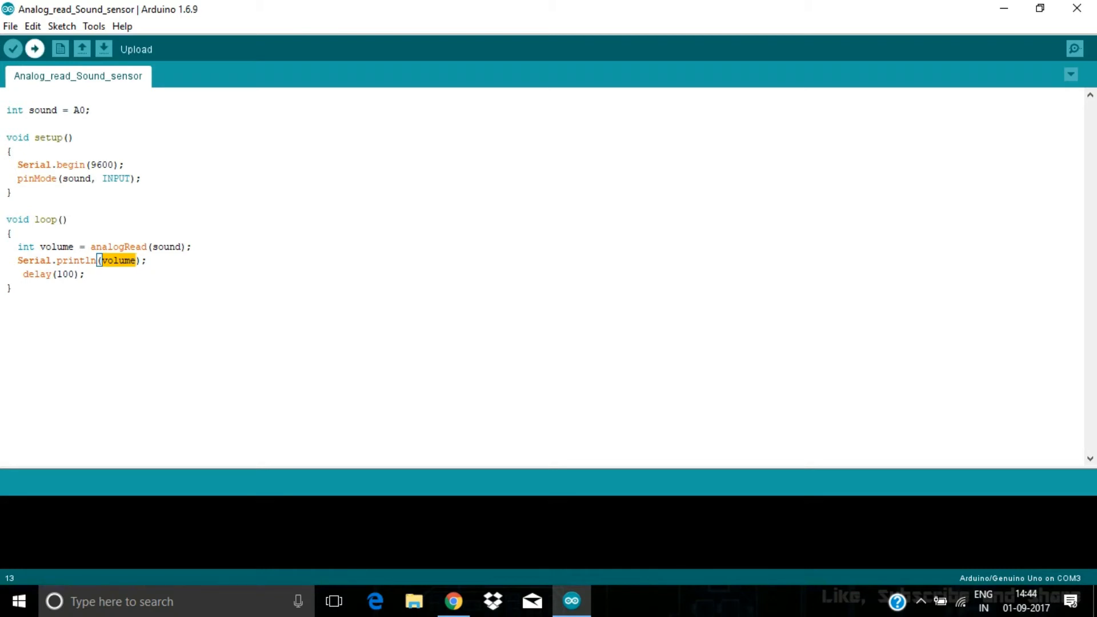
Upload the sound-sensor sketch to the Uno and open the Serial Monitor for readings.
left_click(34, 48)
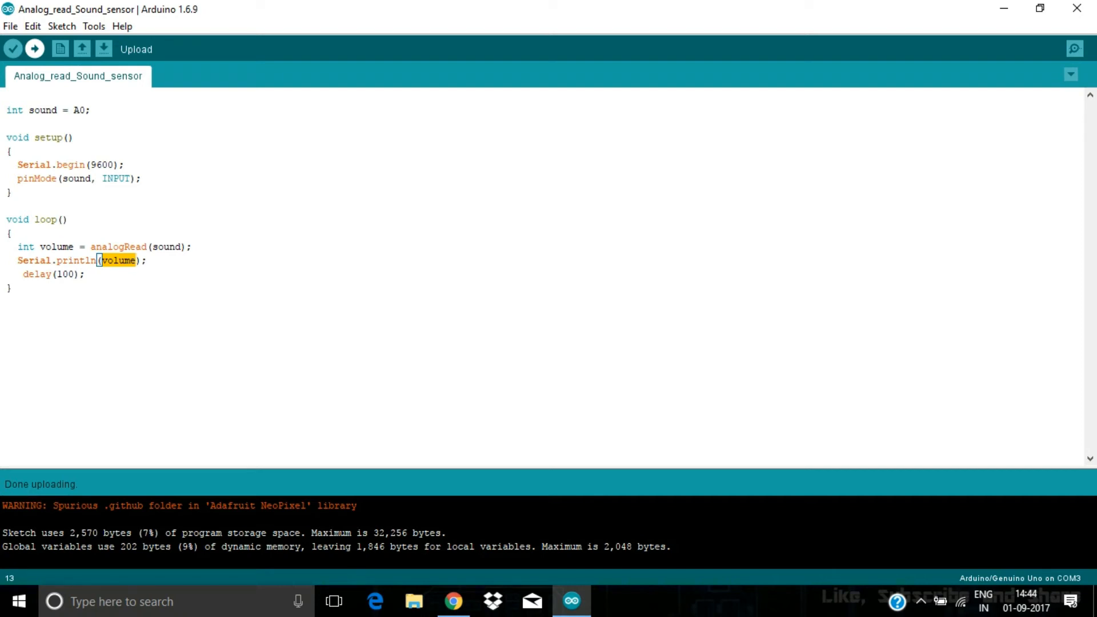
left_click(93, 26)
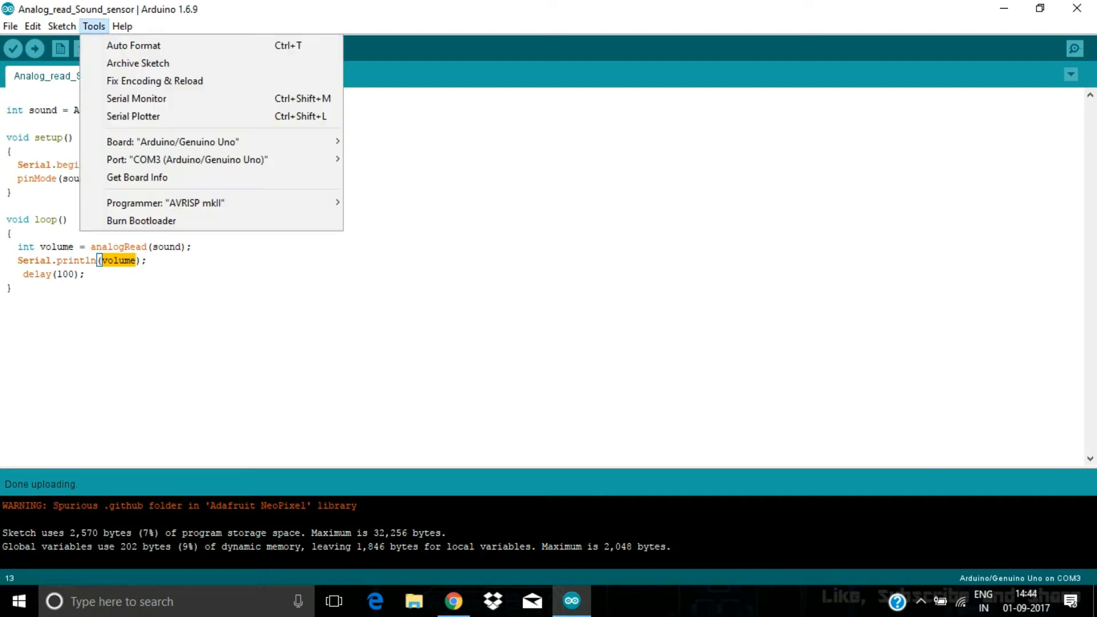
left_click(136, 98)
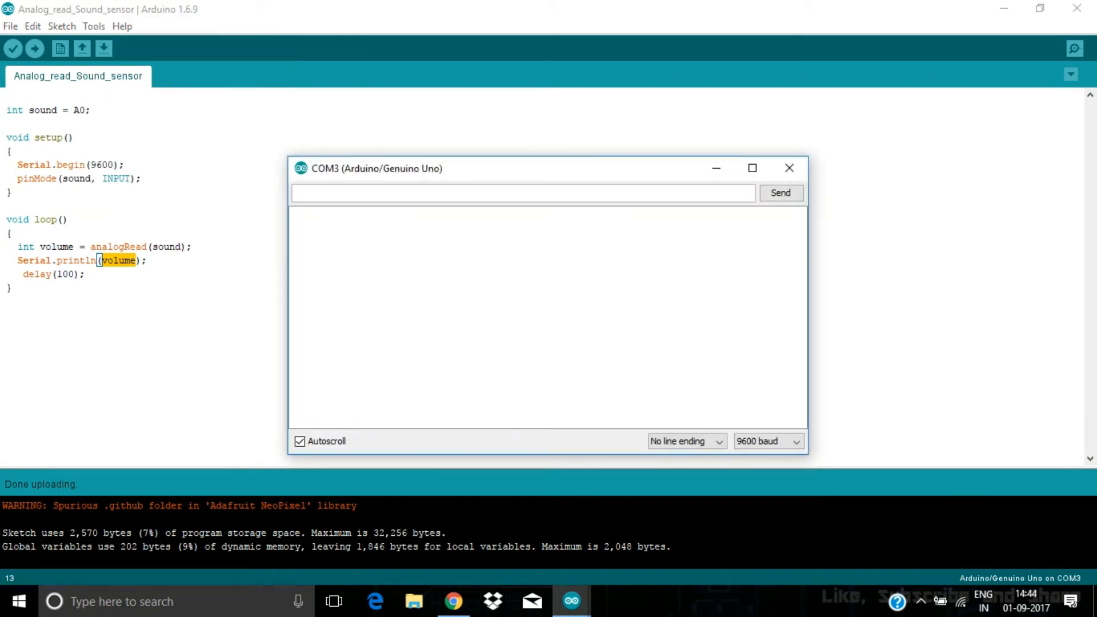